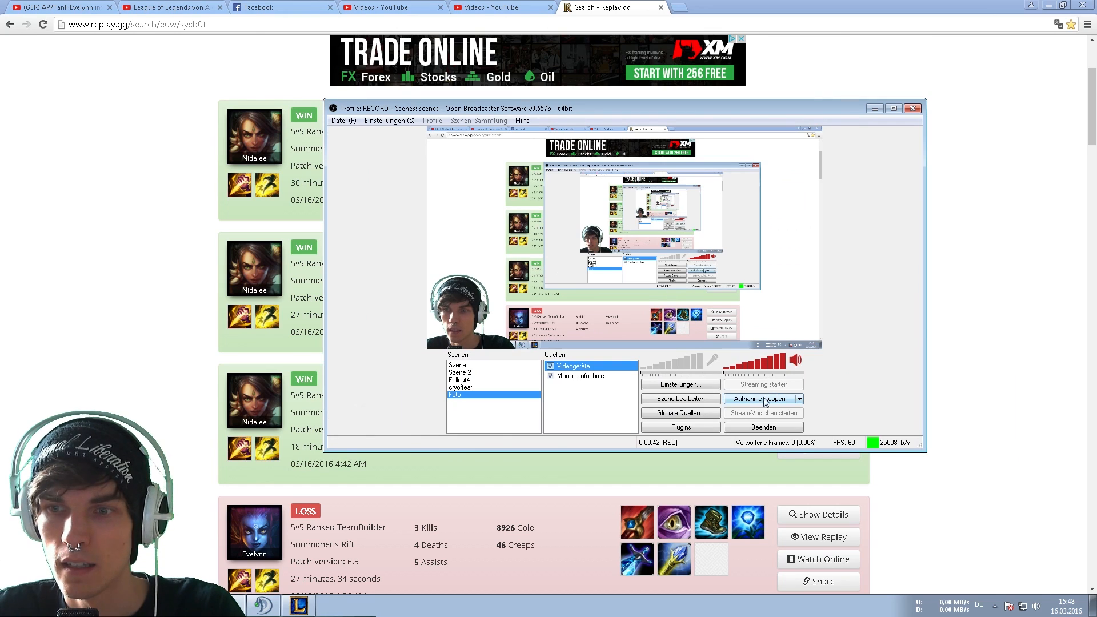
# Step: Bring up the OBS settings dialog on its general page from the main window
pyautogui.click(678, 383)
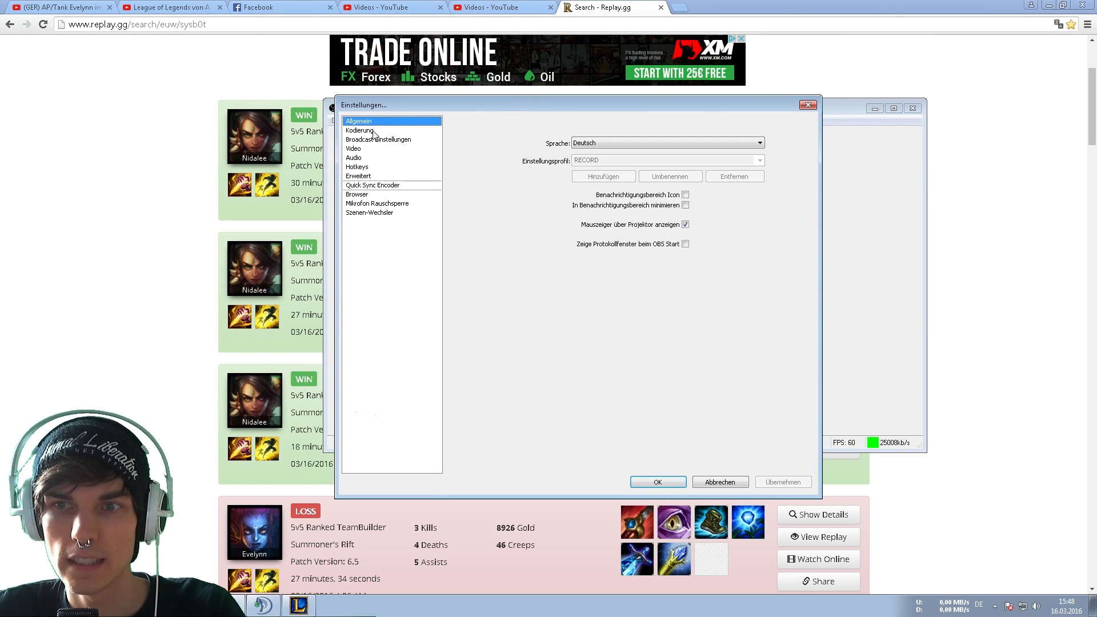
# Step: Review encoding: Nvidia NVENC, CBR 25000 kbit/s, AAC audio kept at 48 kHz stereo 320
pyautogui.click(360, 130)
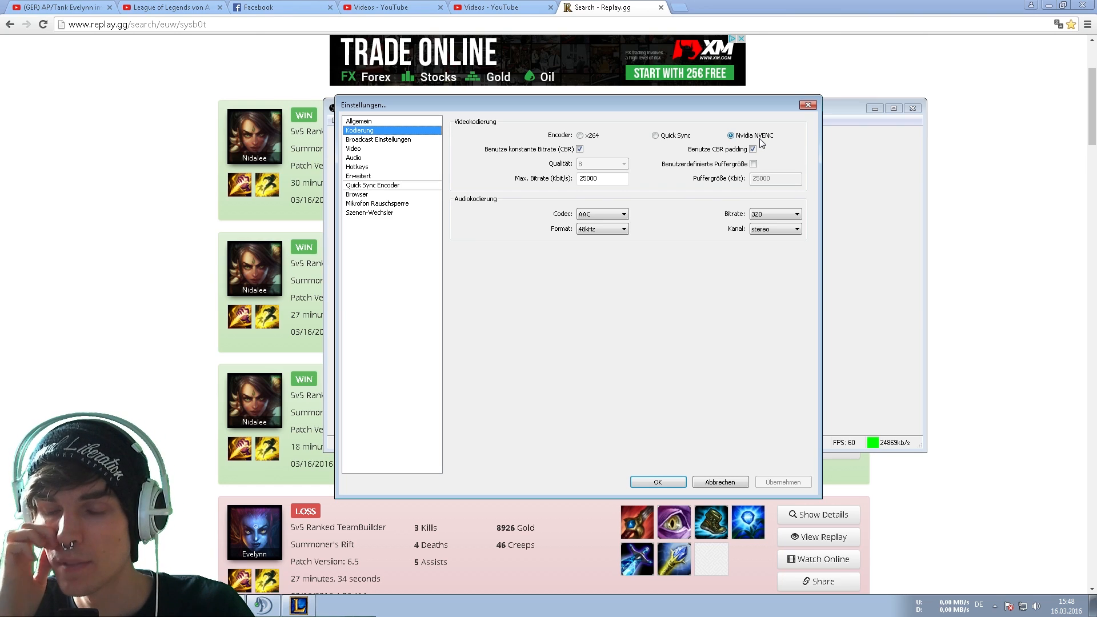
pyautogui.moveTo(739, 128)
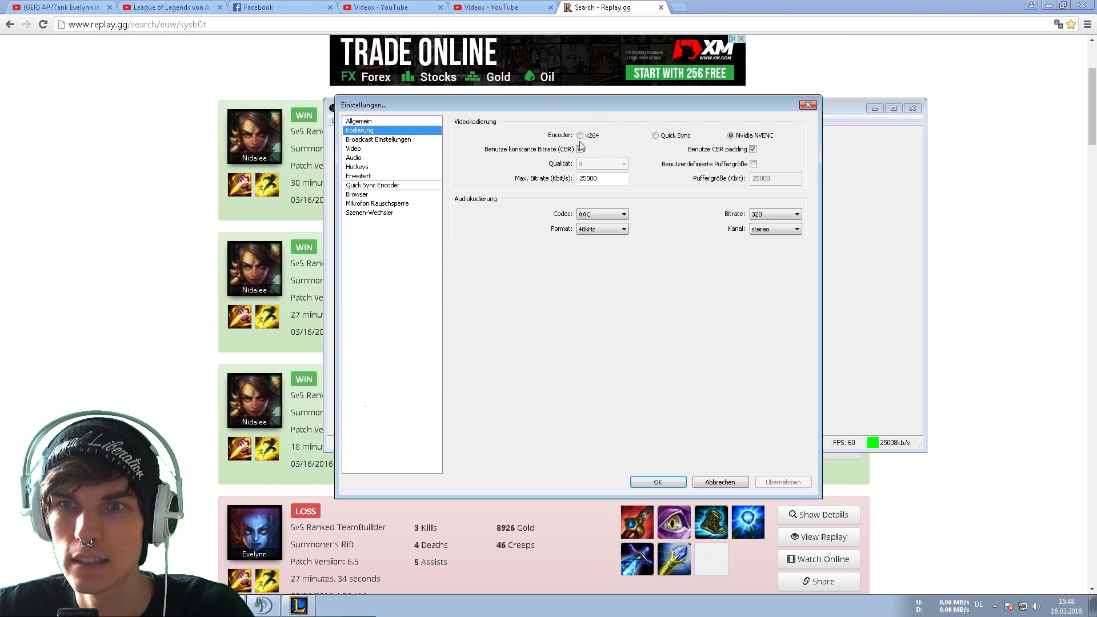
pyautogui.click(579, 149)
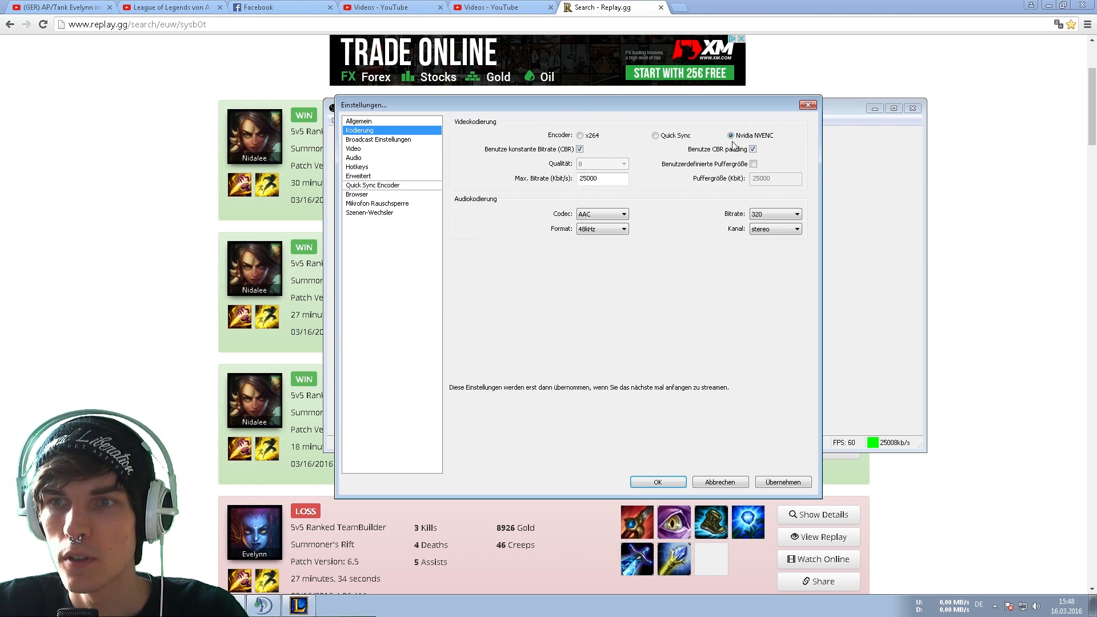
pyautogui.moveTo(762, 132)
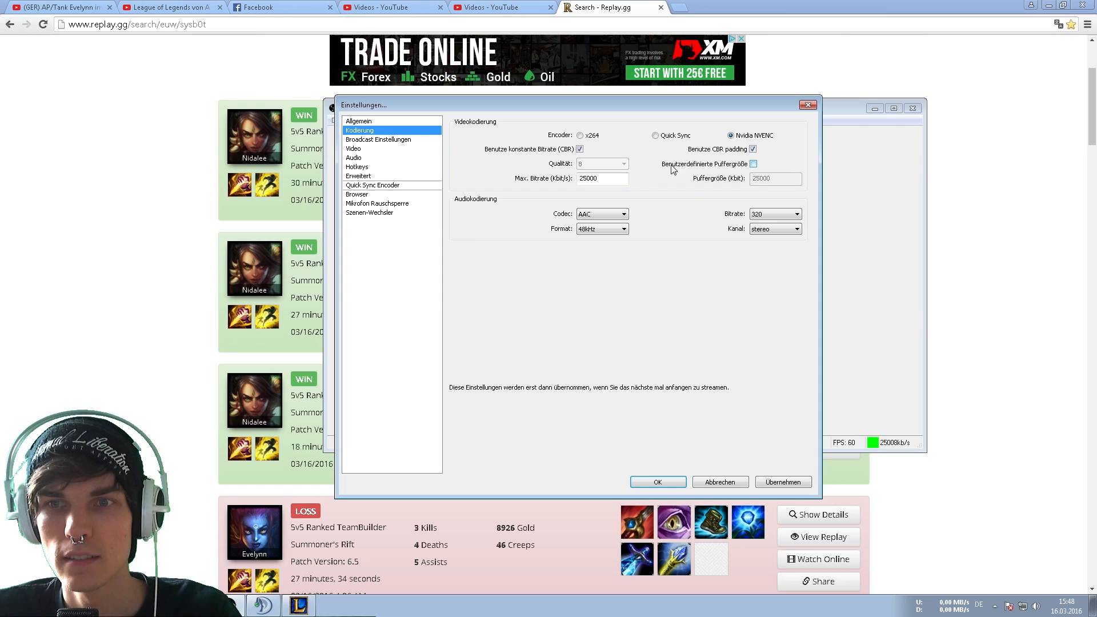
pyautogui.click(600, 179)
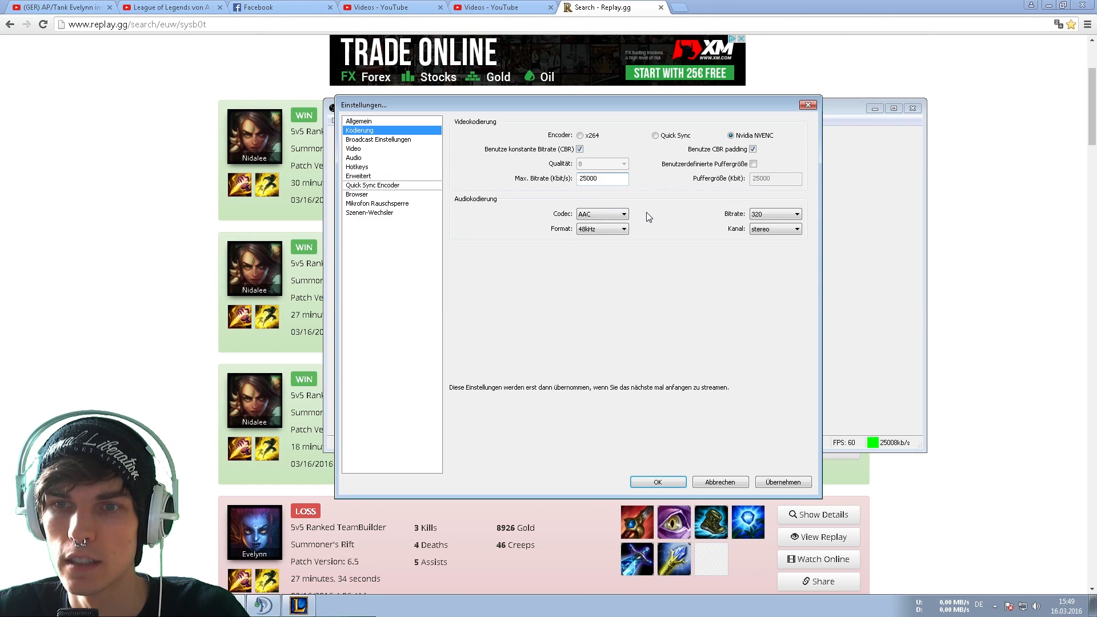
pyautogui.click(796, 214)
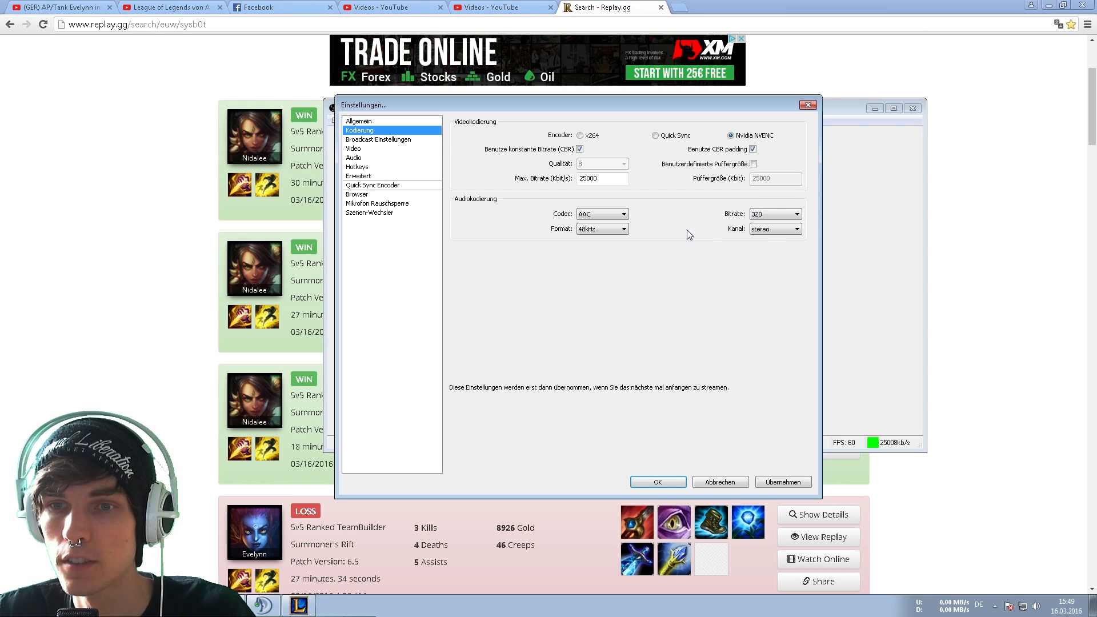
pyautogui.click(622, 229)
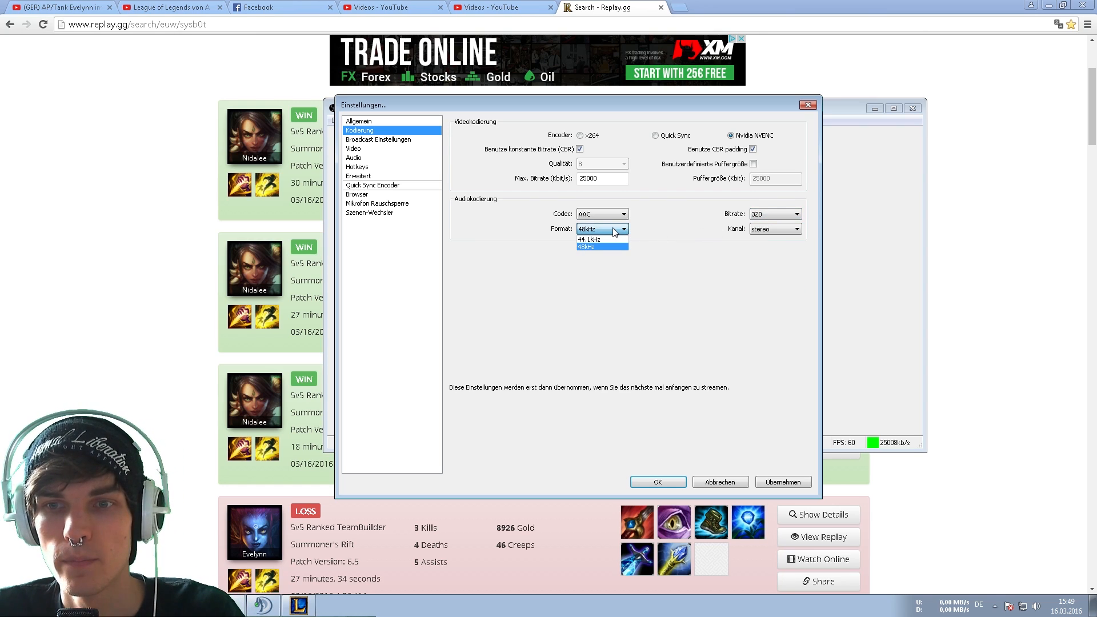
pyautogui.click(586, 228)
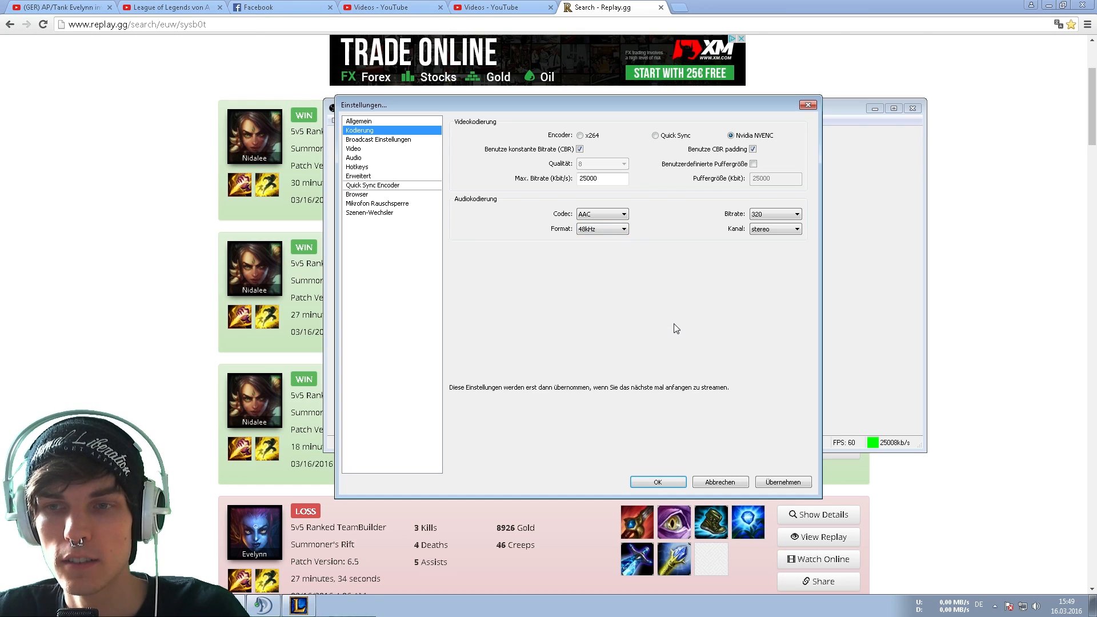
pyautogui.moveTo(442, 176)
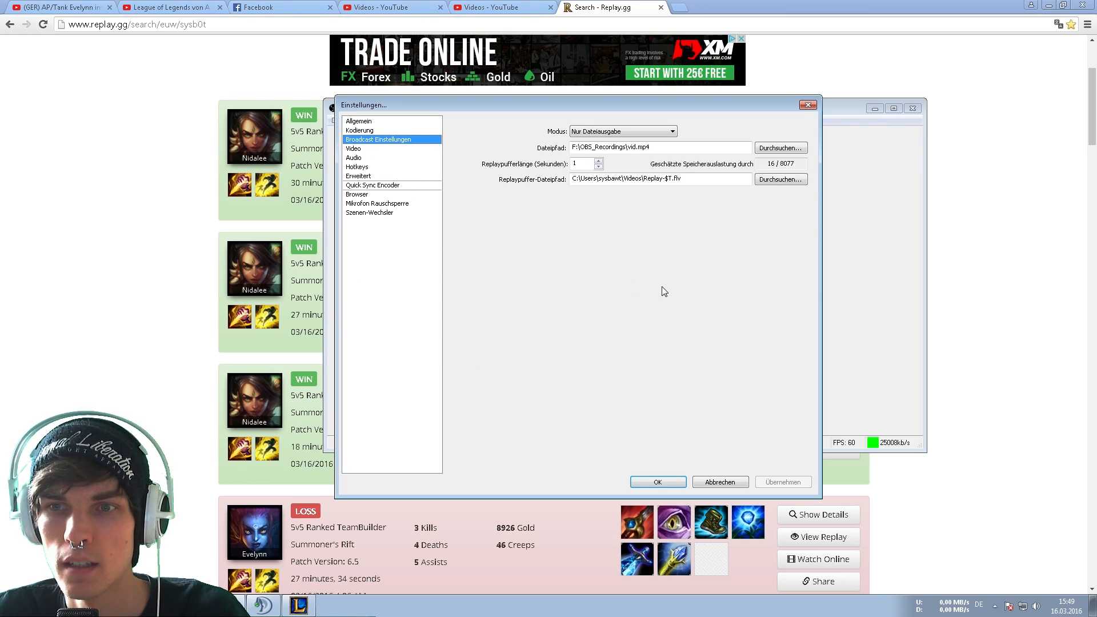
# Step: Show the Video page with GTX 970, 1920×1080 base resolution, no downscale, 60 FPS
pyautogui.click(354, 149)
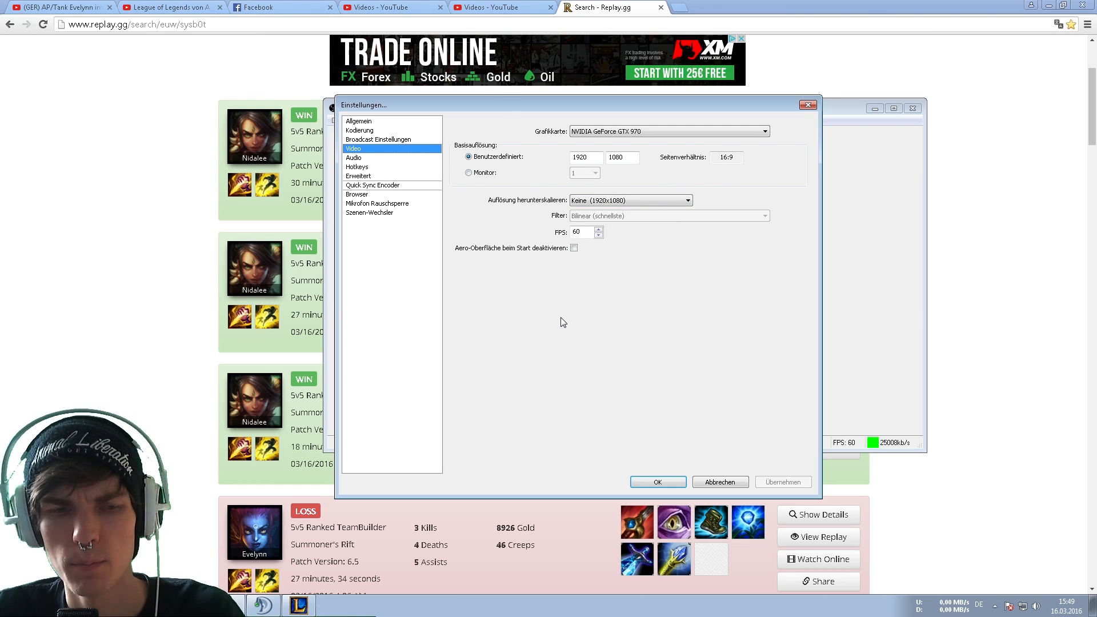
pyautogui.moveTo(513, 359)
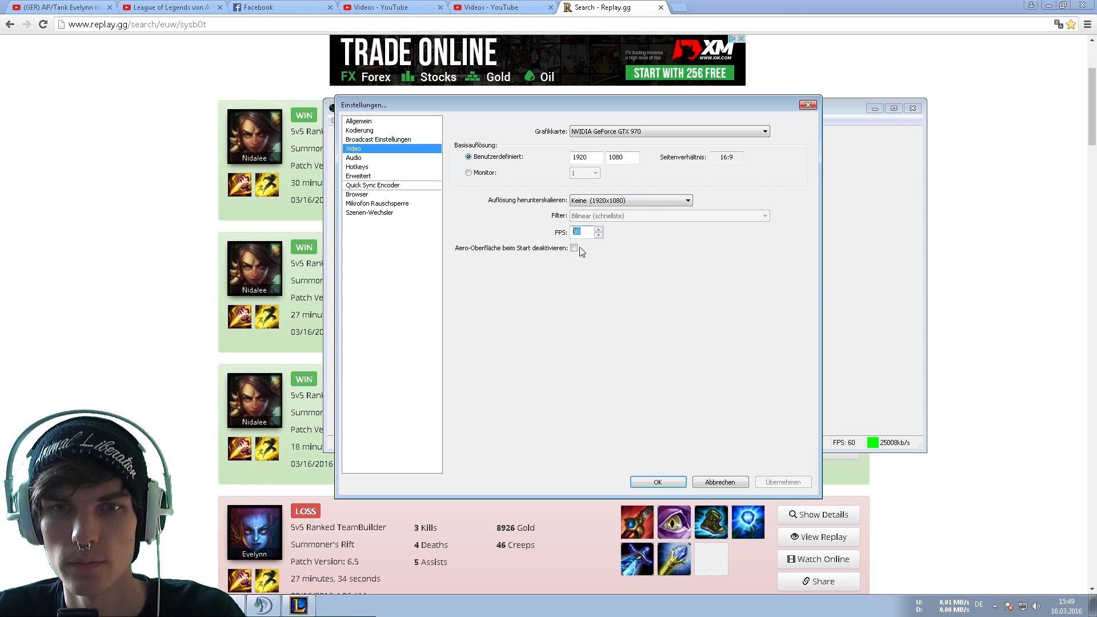
# Step: Show the Audio page with Creative SB X-Fi speakers as desktop device and mic disabled
pyautogui.click(353, 158)
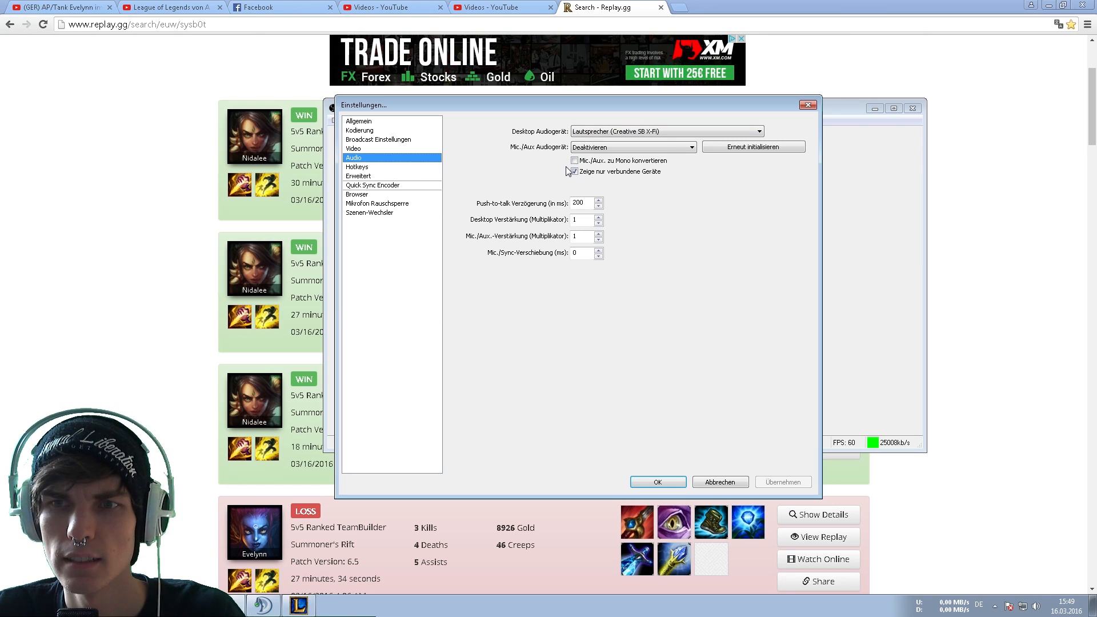
# Step: Keep the audio devices unchanged and show the advanced page with NVENC High Quality preset
pyautogui.click(574, 171)
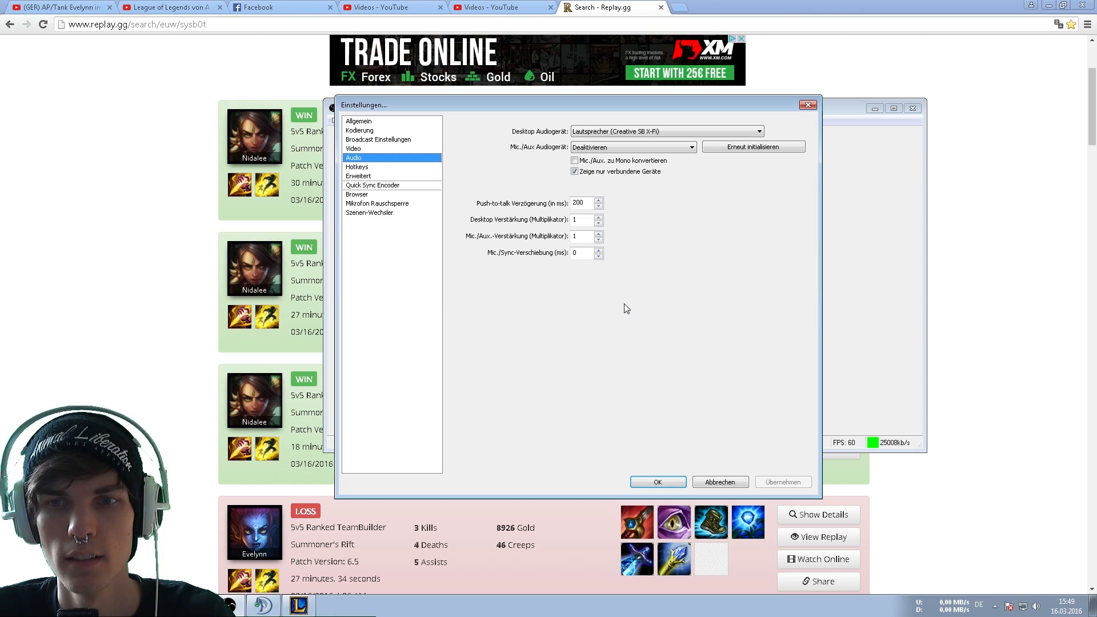
pyautogui.moveTo(598, 341)
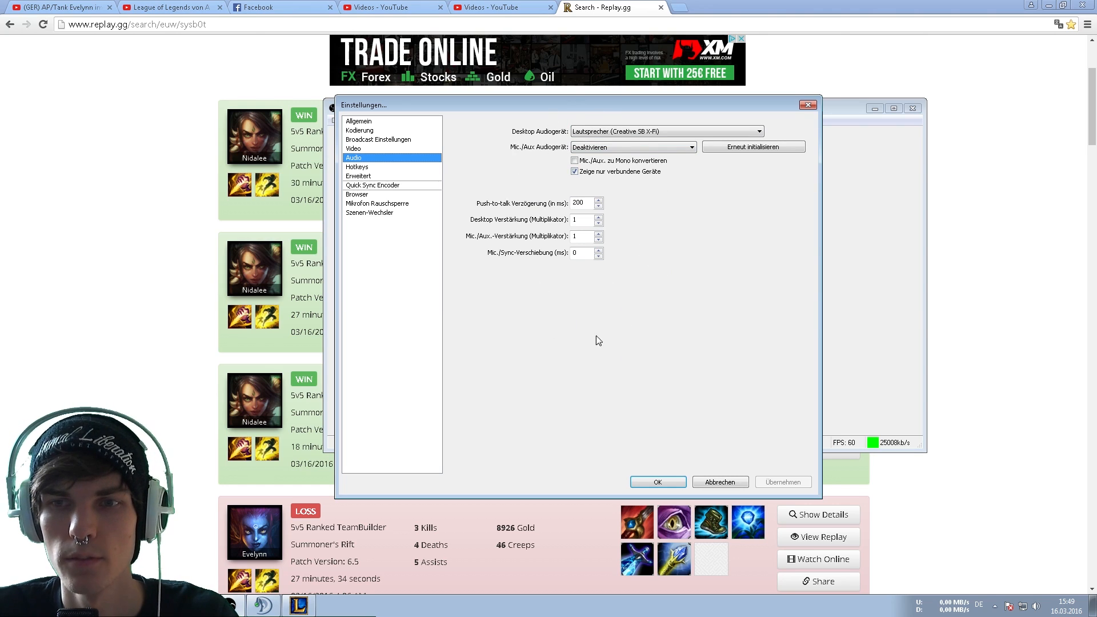
pyautogui.click(358, 176)
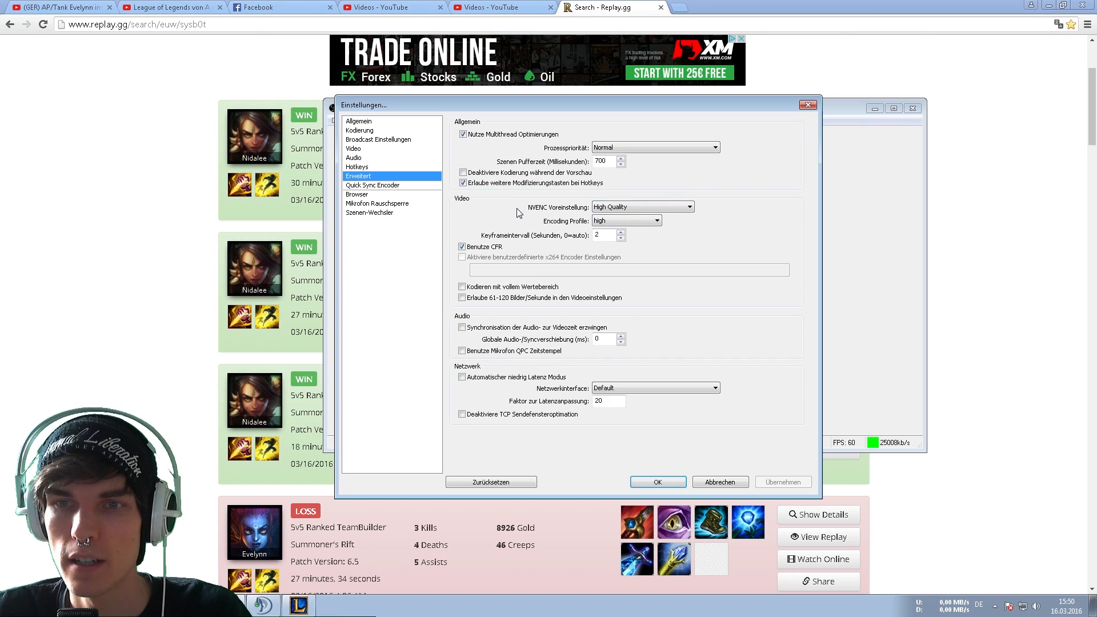
pyautogui.moveTo(542, 219)
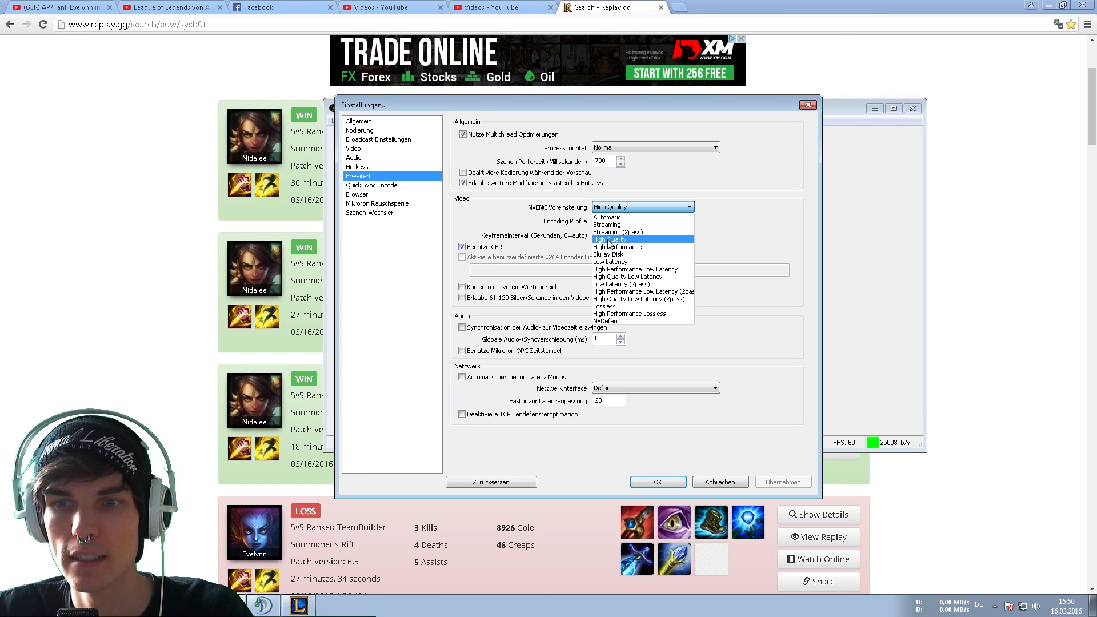
pyautogui.moveTo(653, 241)
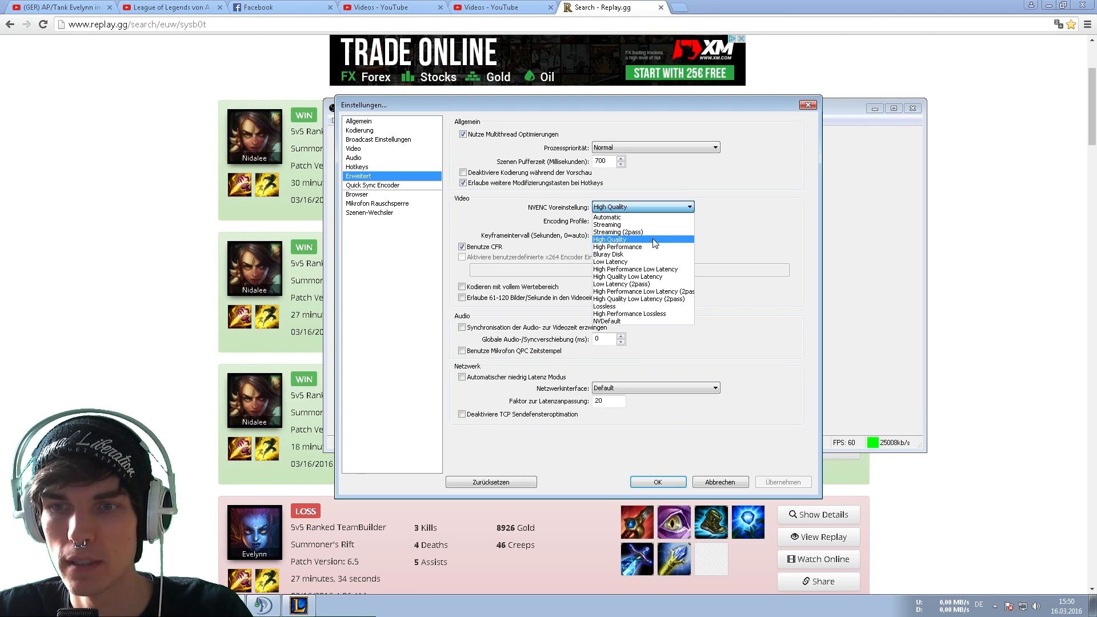
pyautogui.moveTo(621, 242)
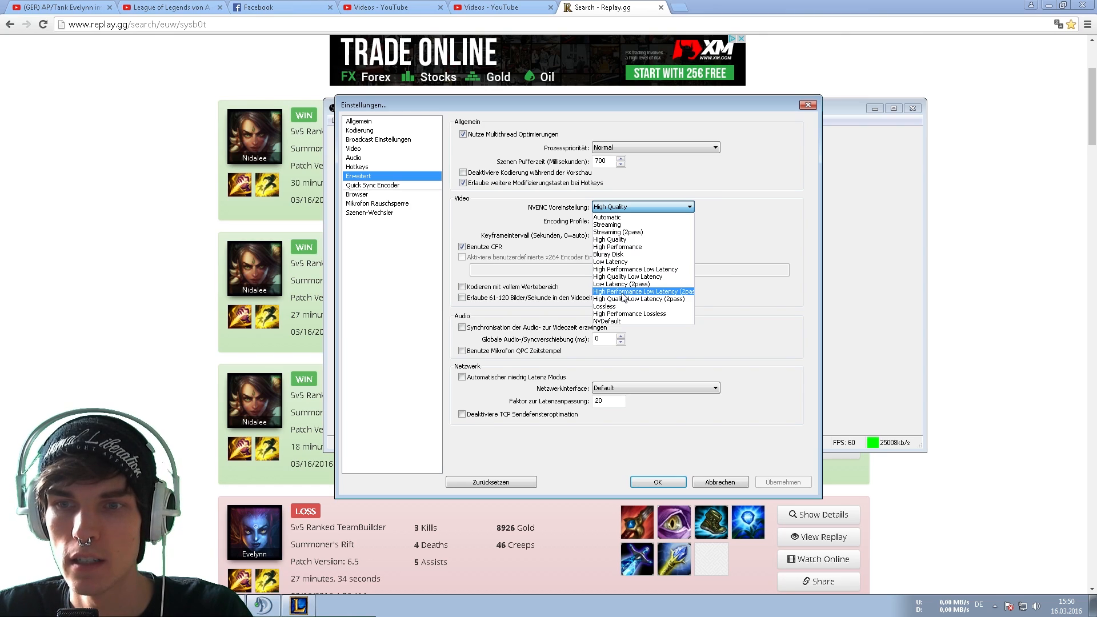
pyautogui.moveTo(622, 276)
pyautogui.write('2')
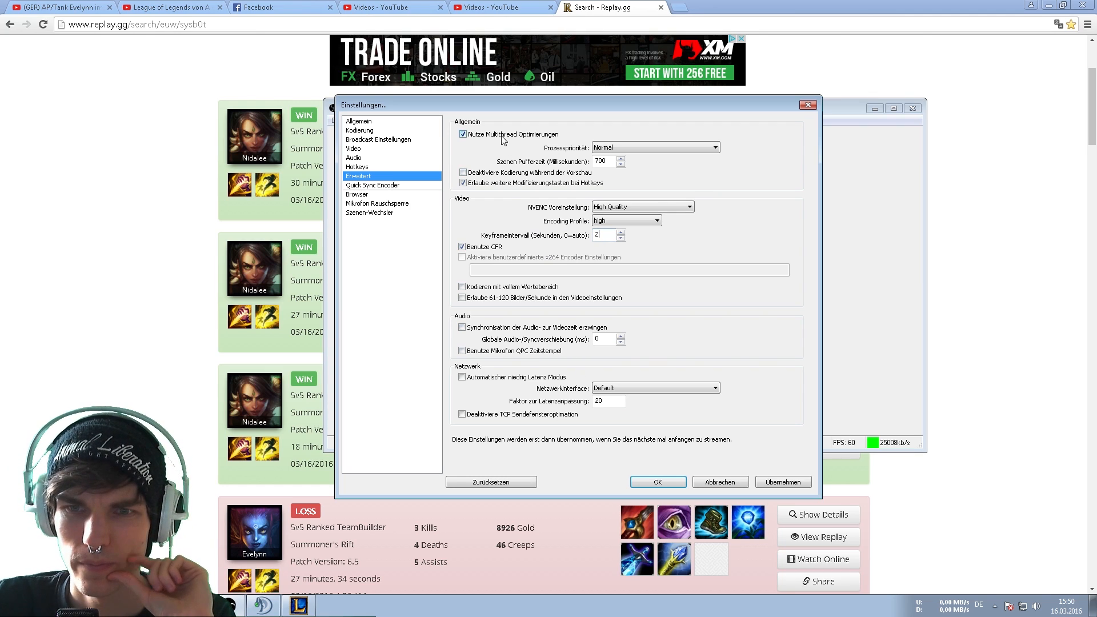
pyautogui.moveTo(592, 425)
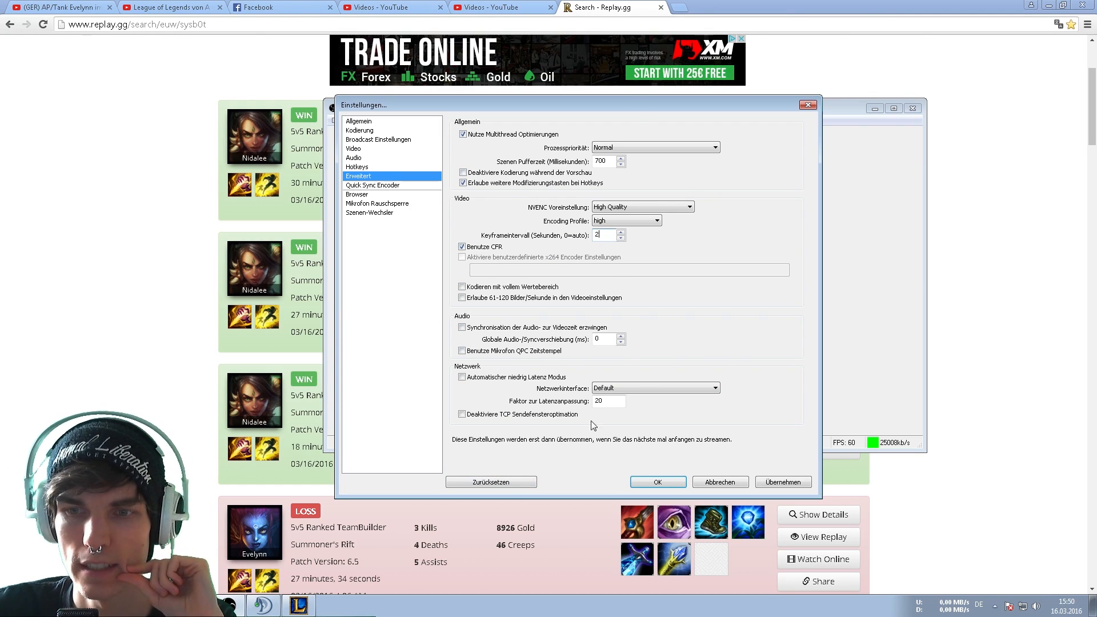
pyautogui.moveTo(469, 220)
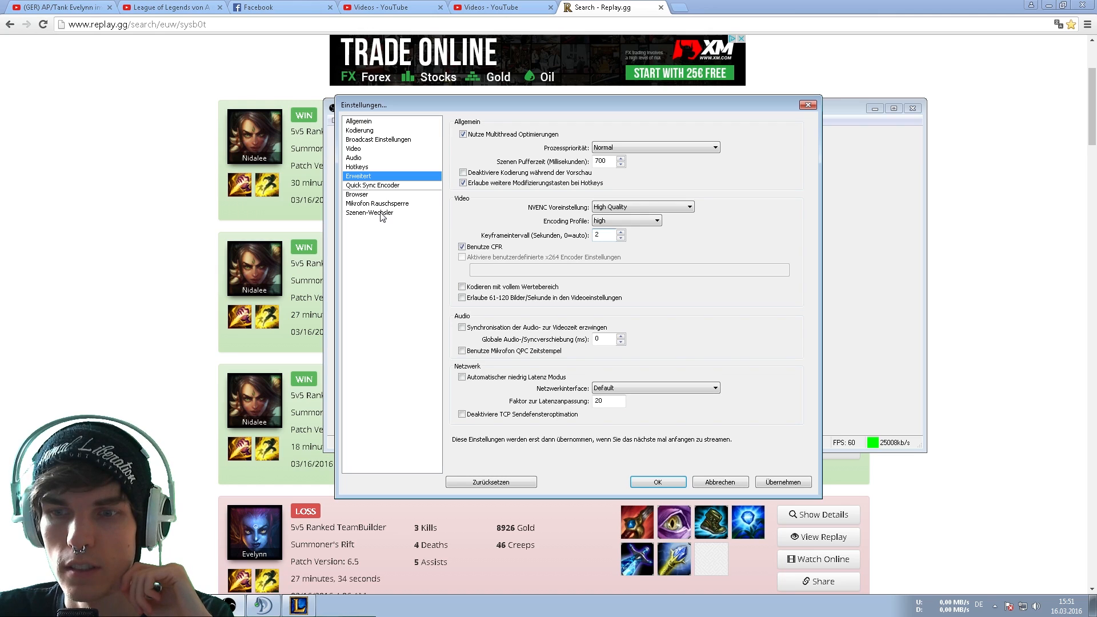
pyautogui.moveTo(372, 132)
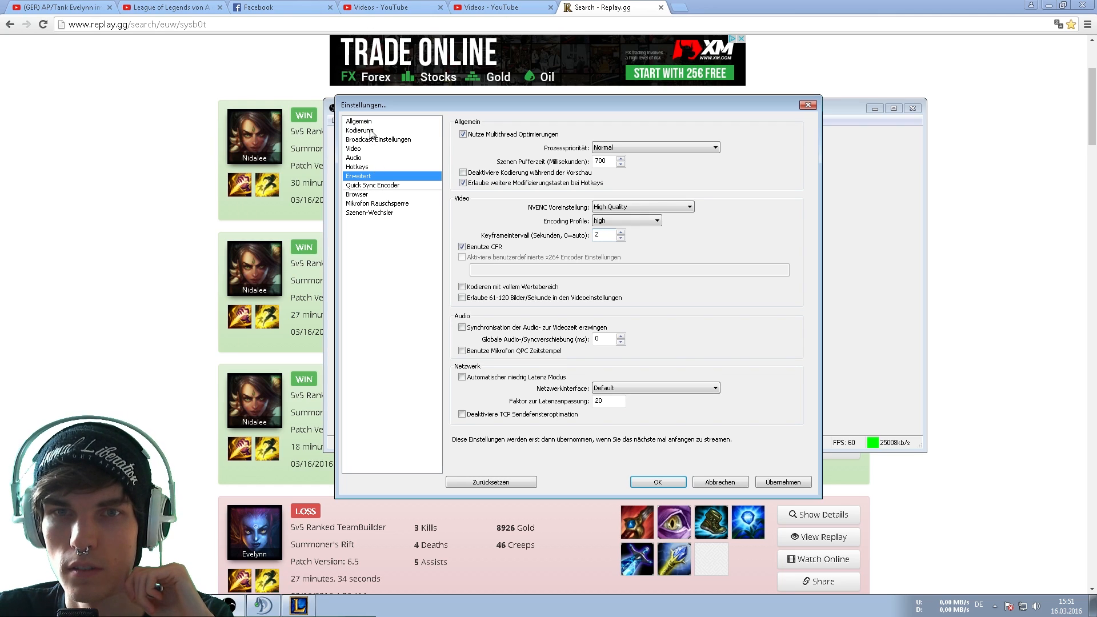
pyautogui.click(603, 234)
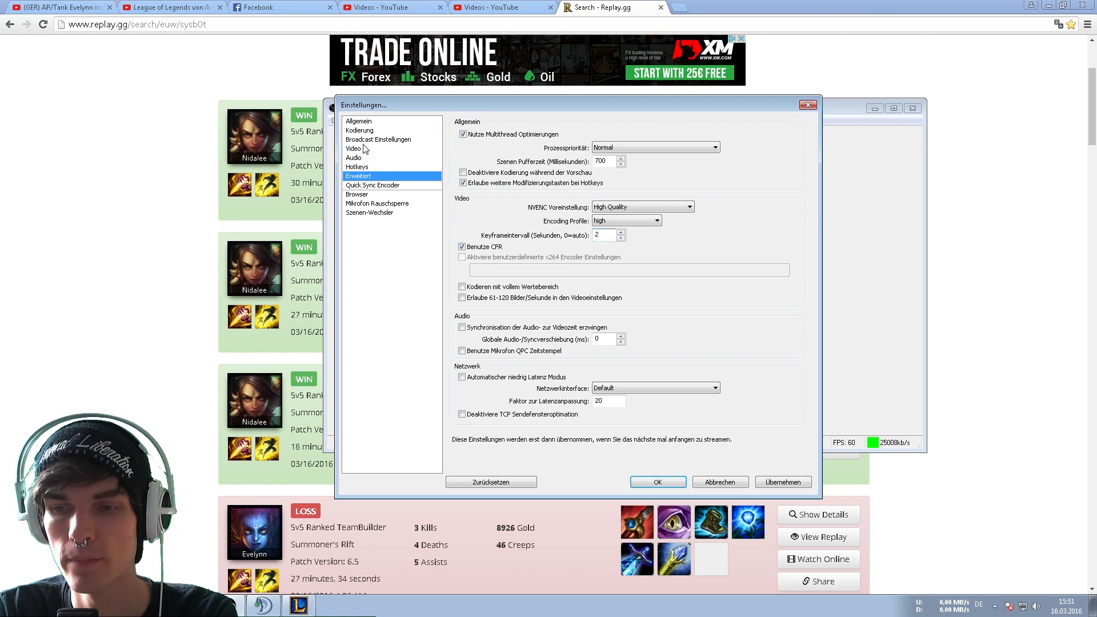
pyautogui.click(604, 234)
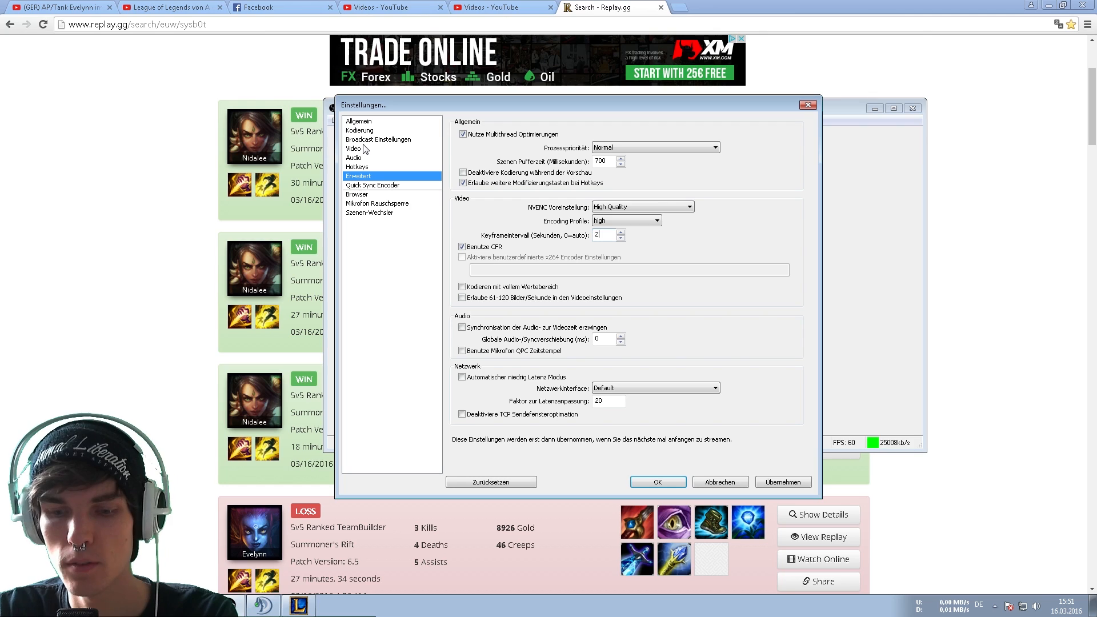